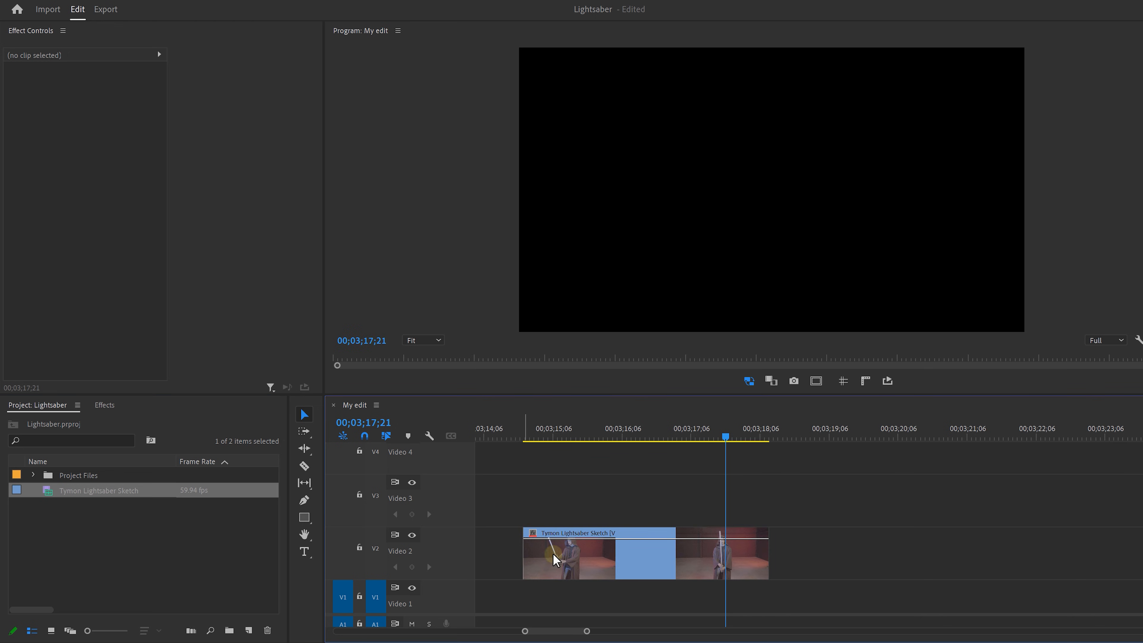
- Create a black Color Matte and drop it on Video 3 above the stick clip
{"action": "left_click", "coordinate": [357, 623]}
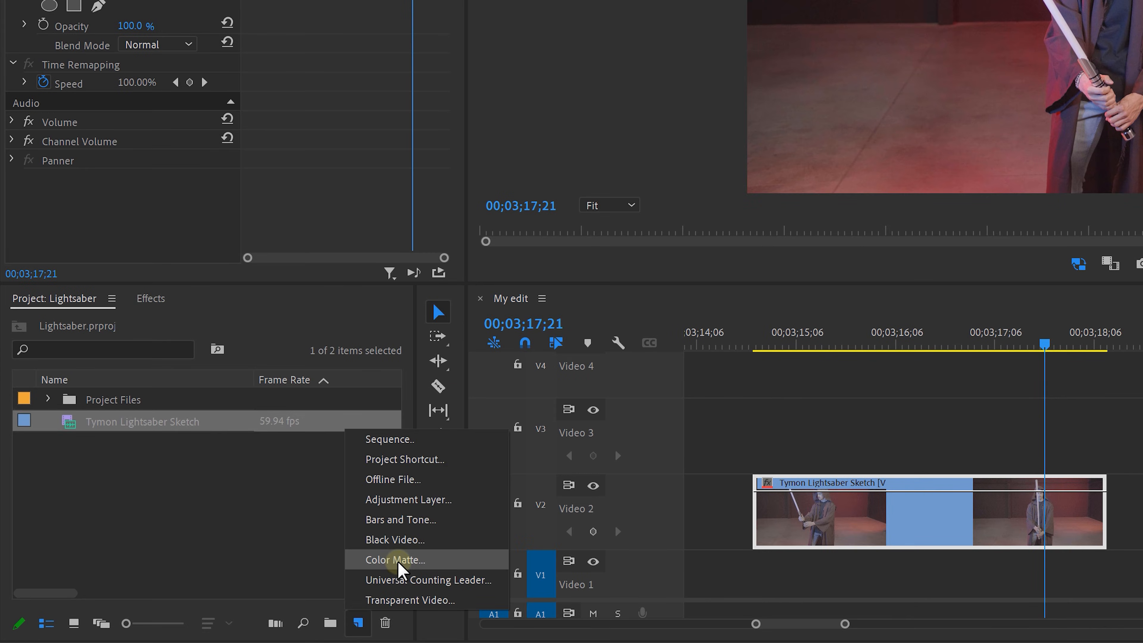
{"action": "left_click", "coordinate": [394, 560]}
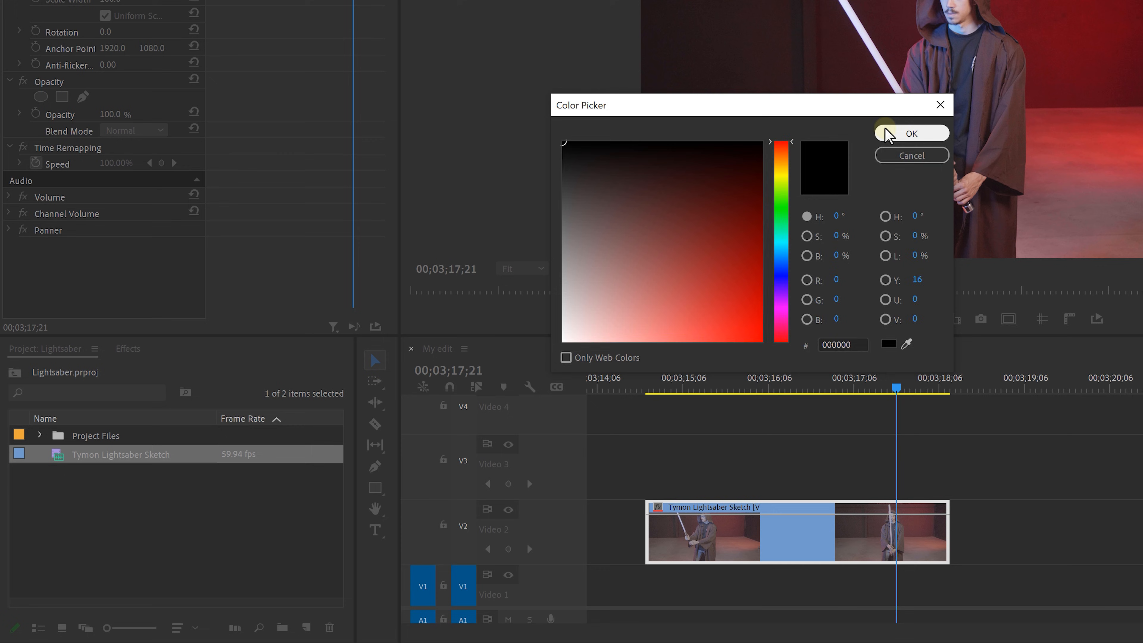
{"action": "left_click", "coordinate": [909, 133]}
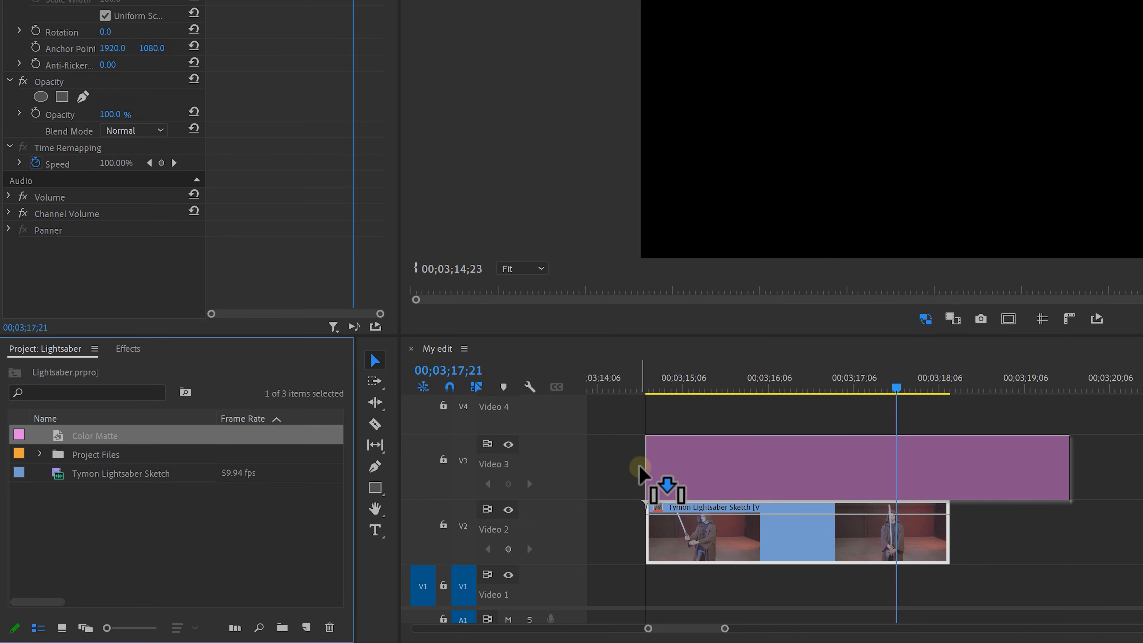
{"action": "left_click", "coordinate": [128, 348]}
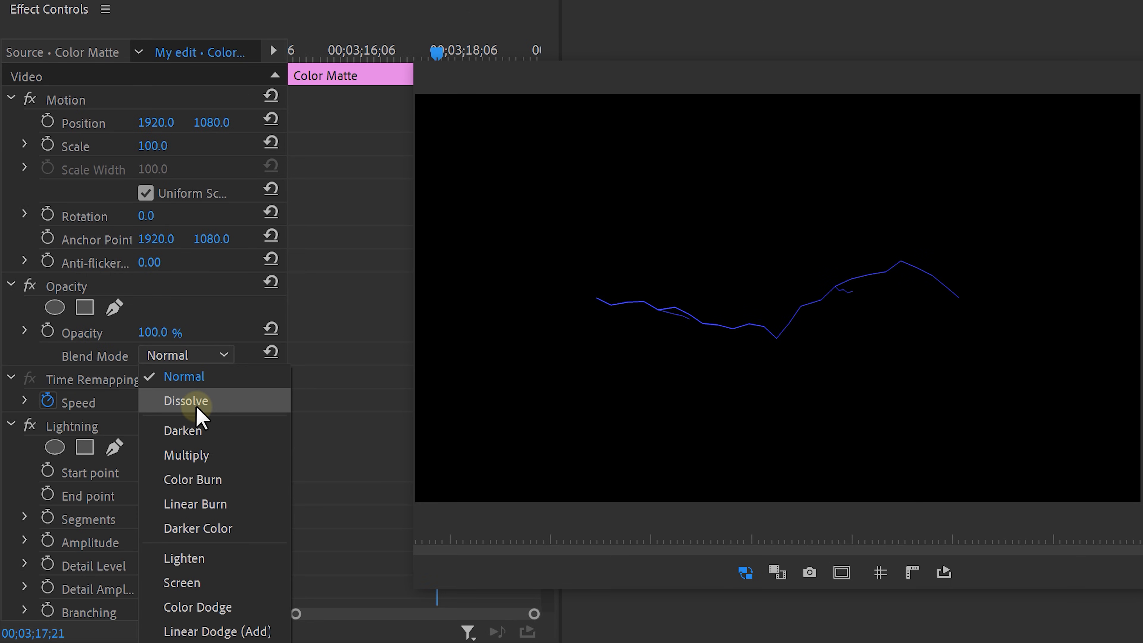
- Blend the Lightning matte with Screen and set its Outside Color to white
{"action": "left_click", "coordinate": [181, 582]}
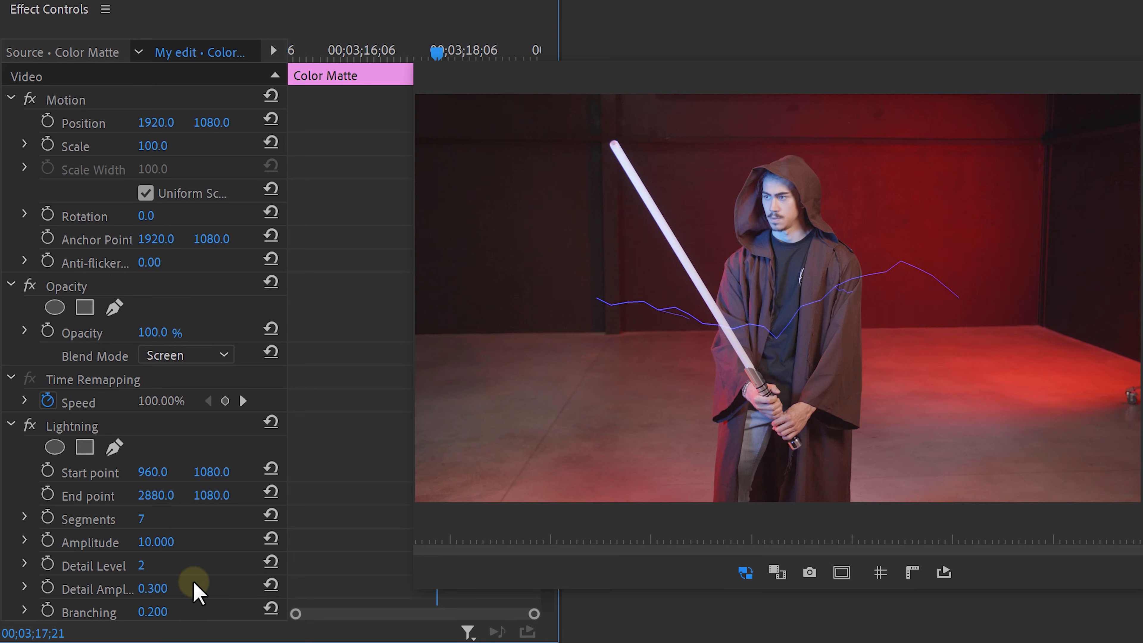
{"action": "scroll", "scroll_direction": "down", "scroll_amount": 3}
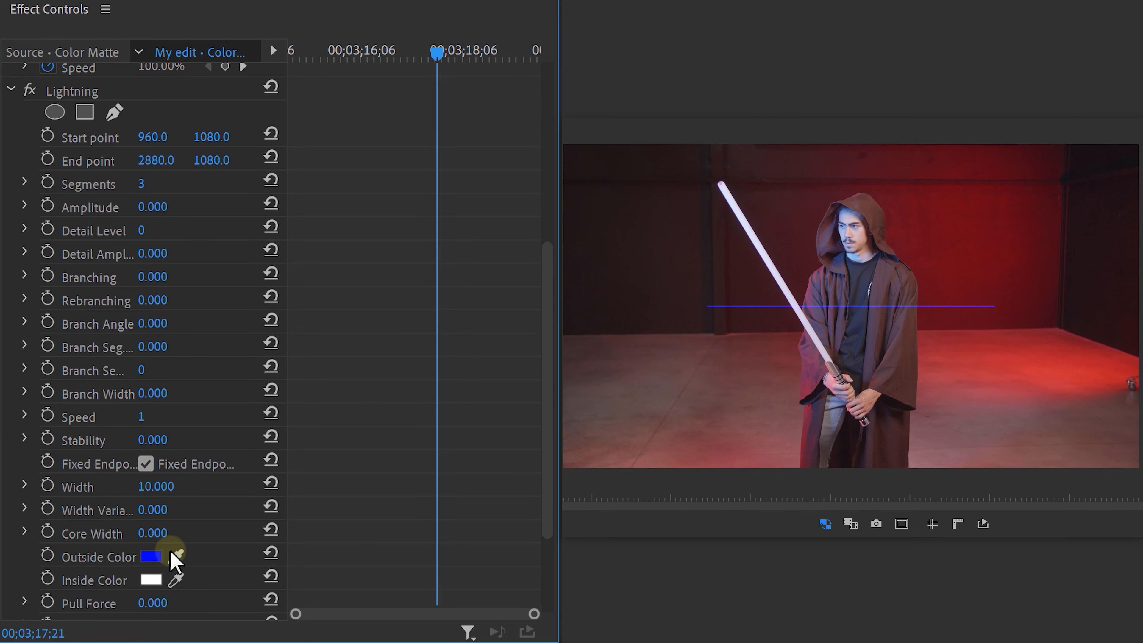
{"action": "left_click", "coordinate": [150, 555]}
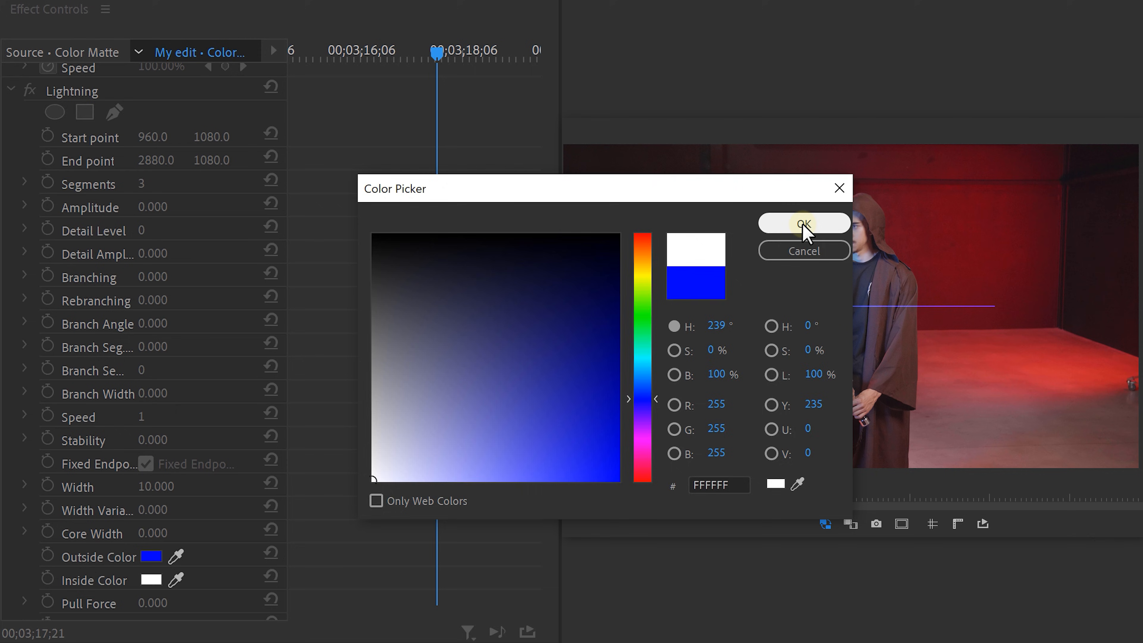
{"action": "left_click", "coordinate": [804, 223]}
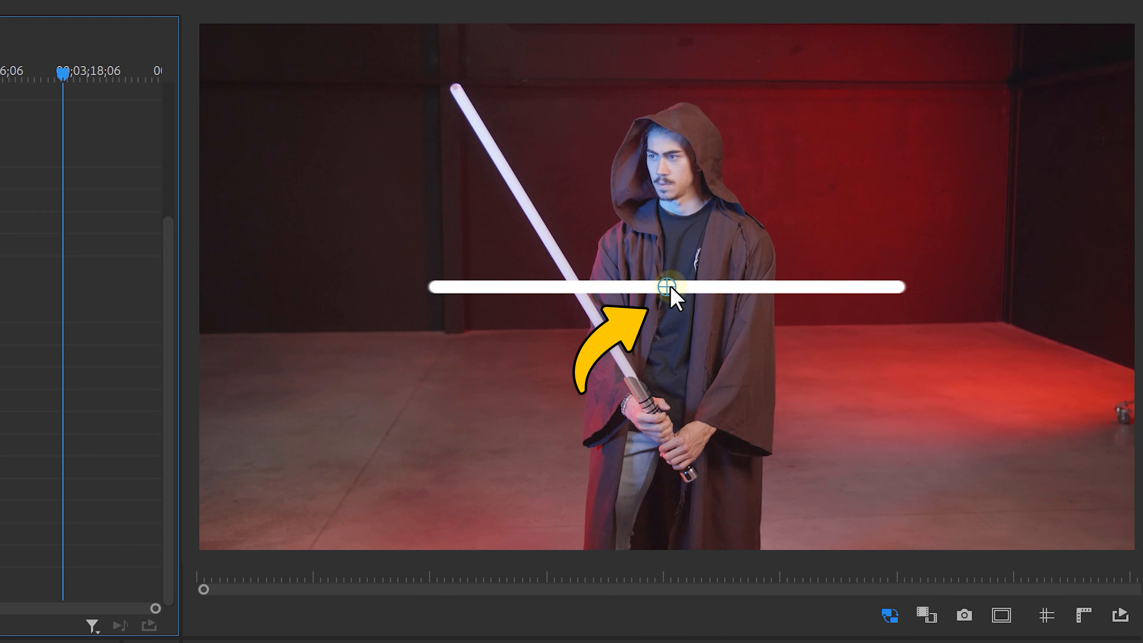
- Anchor the white bar at its end and shift that end onto the stick's hilt
{"action": "left_click", "coordinate": [663, 286]}
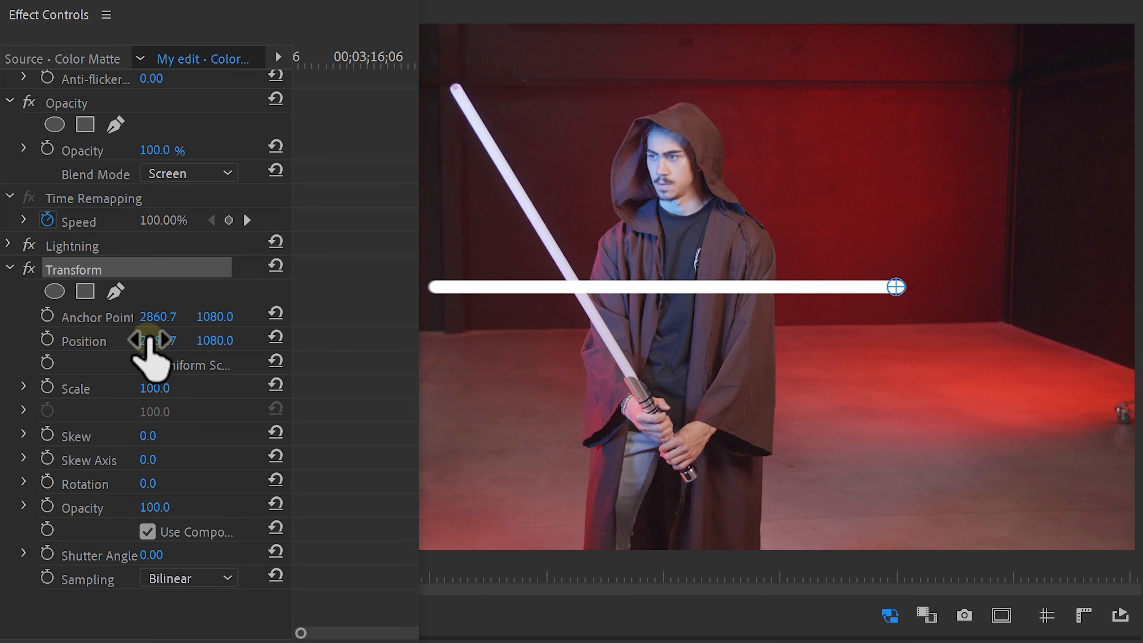
{"action": "left_click_drag", "start_coordinate": [153, 339], "coordinate": [142, 340]}
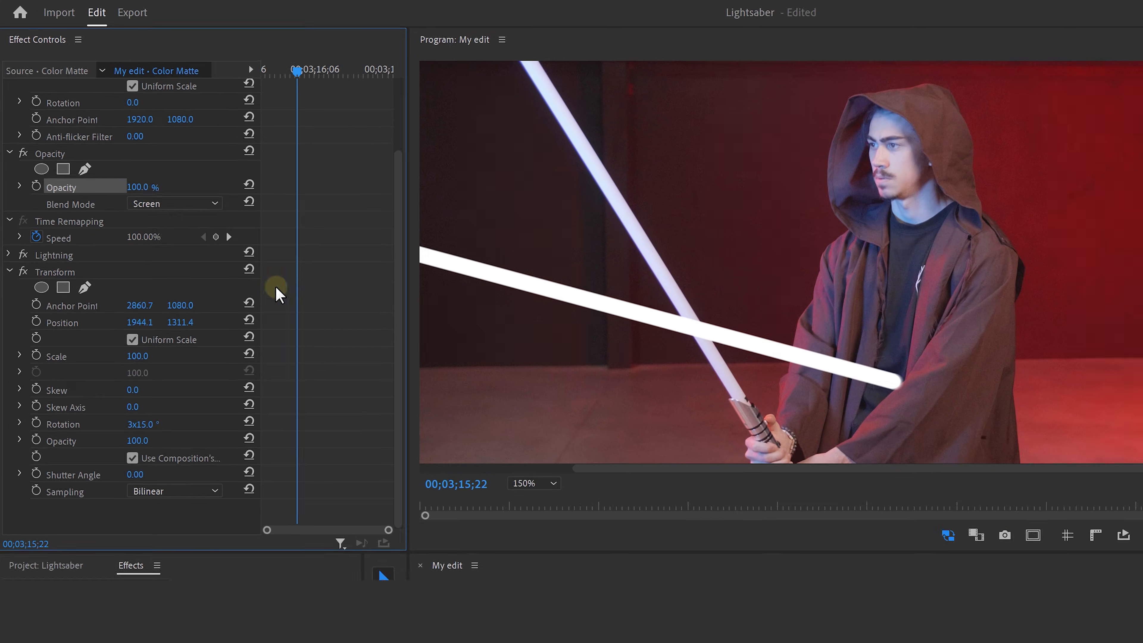
- Set Opacity to 50% and keyframe the bar's position and rotation onto the stick across frames
{"action": "double_click", "coordinate": [137, 186]}
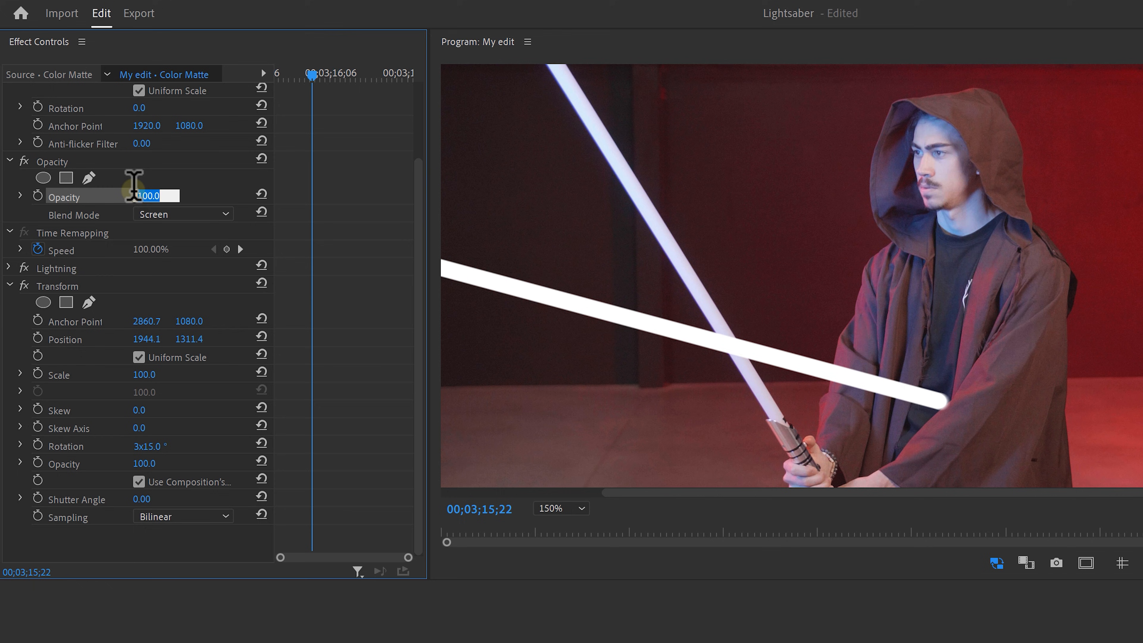
{"action": "type", "text": "50.0"}
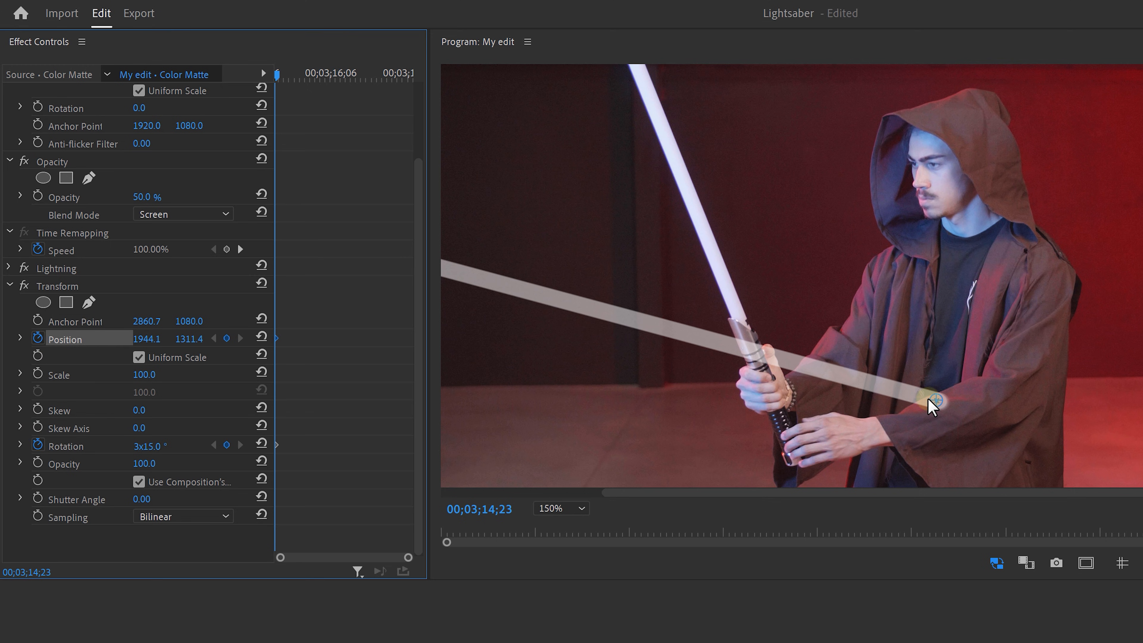
{"action": "left_click_drag", "start_coordinate": [935, 400], "coordinate": [750, 342]}
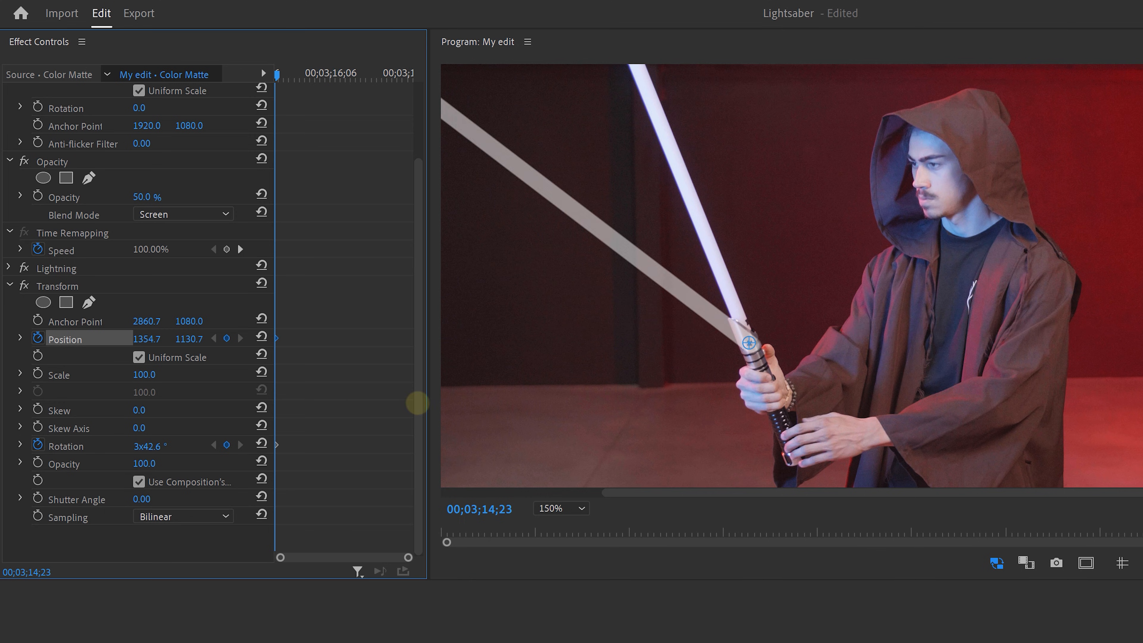
{"action": "key", "text": "ctrl"}
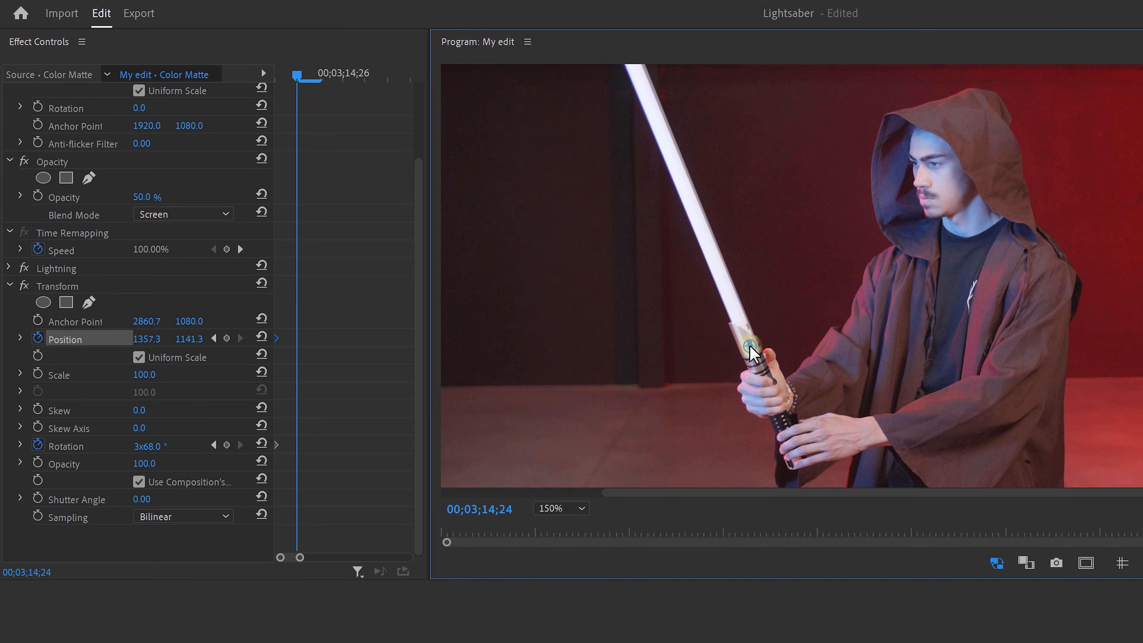
{"action": "left_click", "coordinate": [418, 379]}
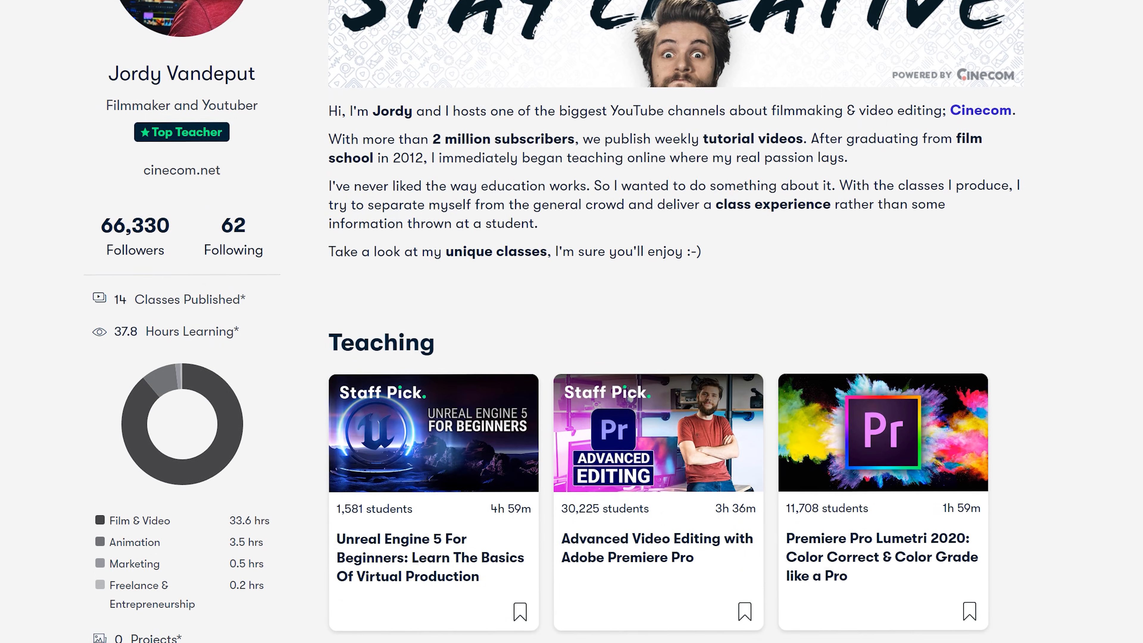
- Scroll through the instructor's Teaching list and a class's Reviews
{"action": "scroll", "scroll_direction": "down", "scroll_amount": 3}
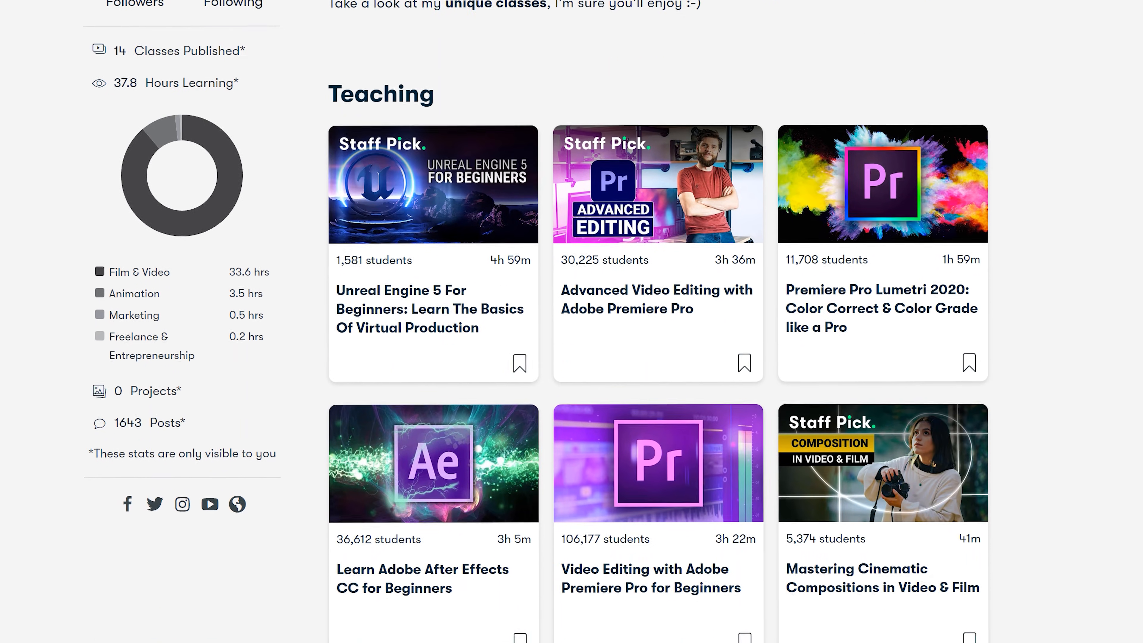
{"action": "scroll", "scroll_direction": "down", "scroll_amount": 3}
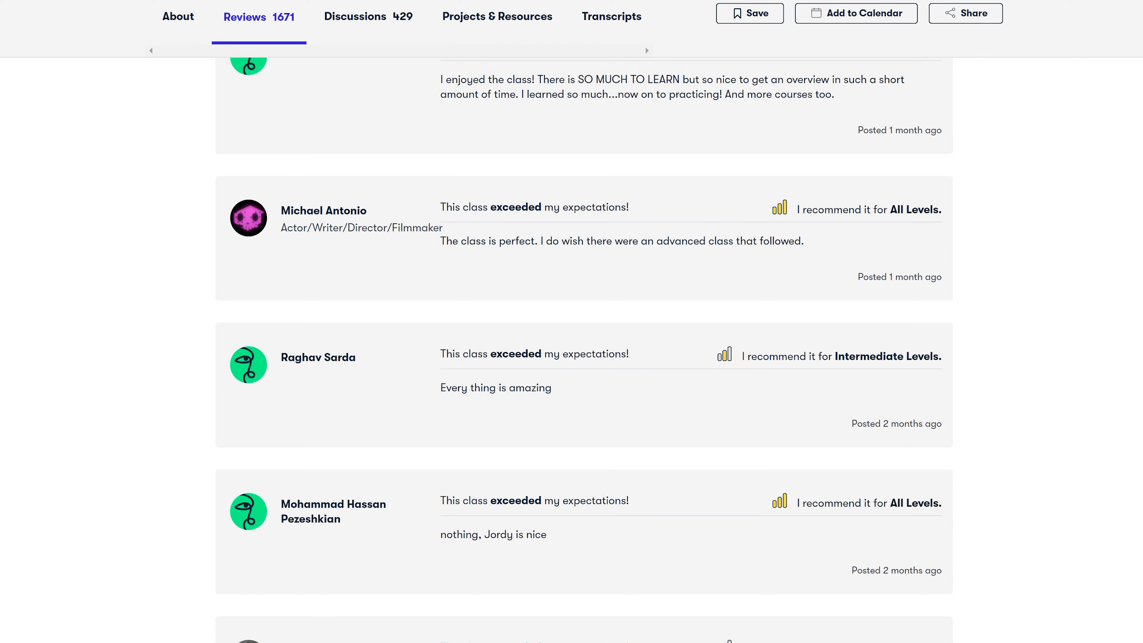
{"action": "scroll", "scroll_direction": "down", "scroll_amount": 3}
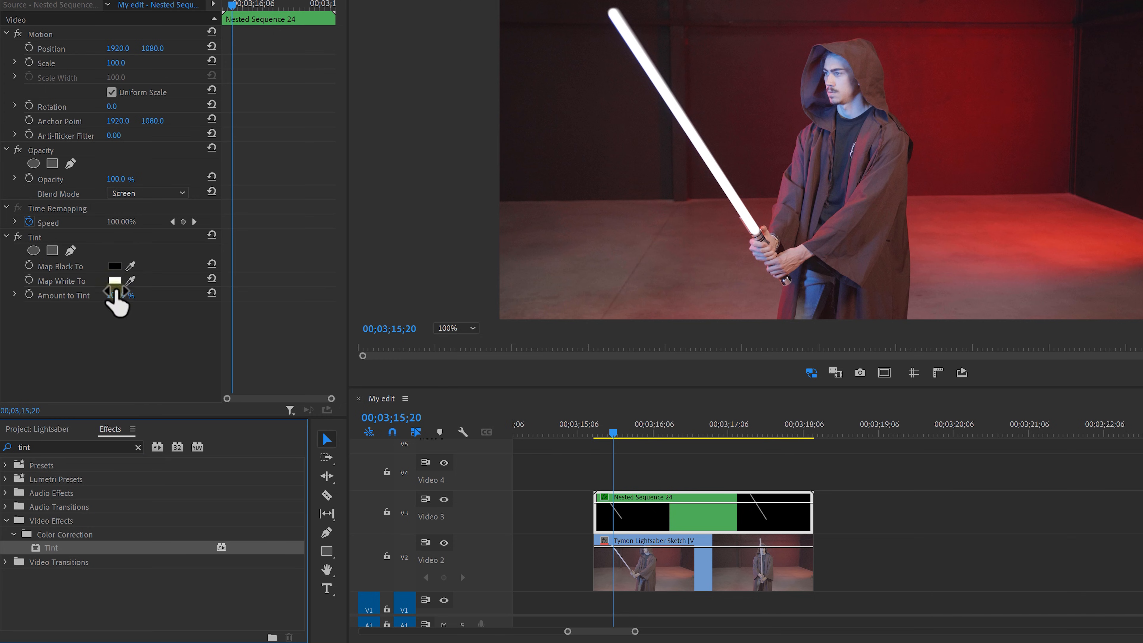
- Map the Tint's white to a light blue so the blade glows blue
{"action": "left_click", "coordinate": [102, 281]}
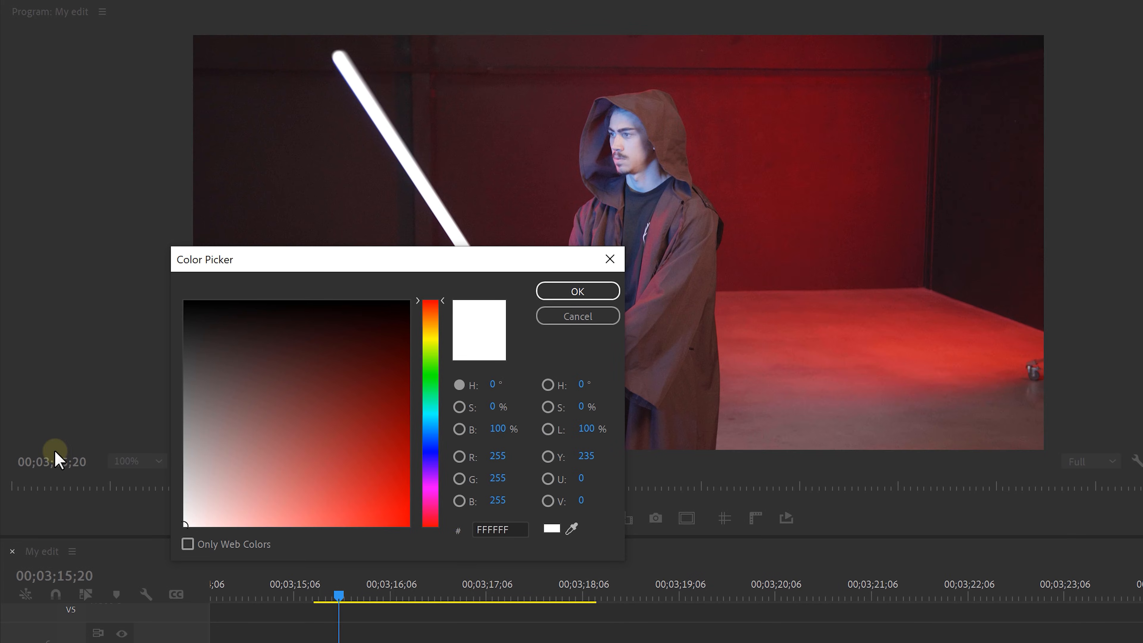
{"action": "left_click", "coordinate": [576, 290]}
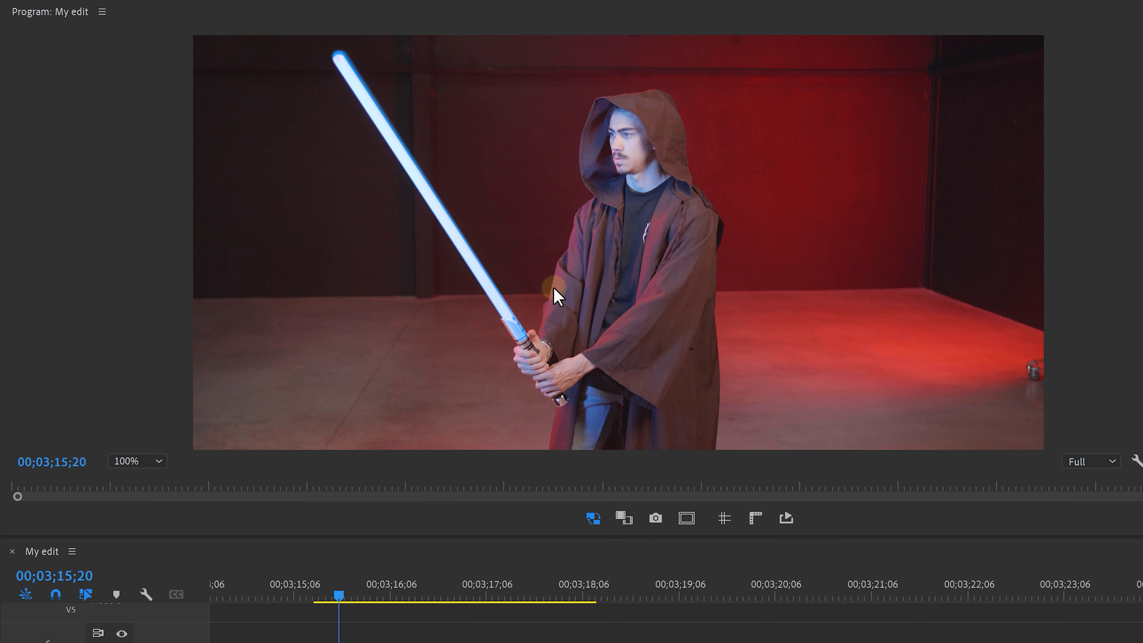